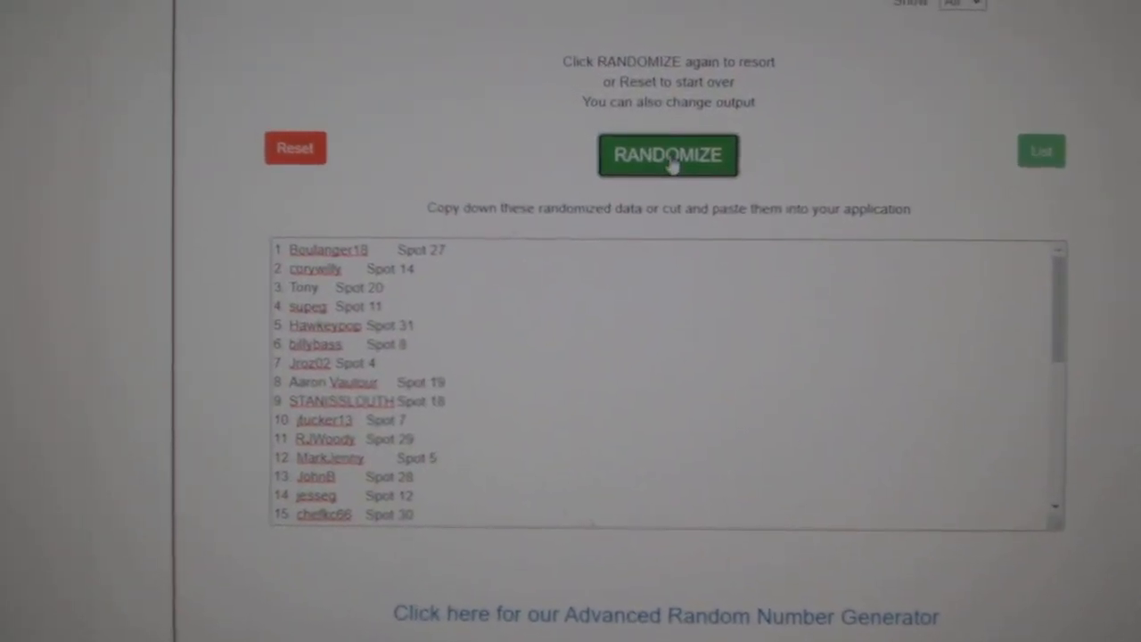
# Step: Reshuffle the participant names and spots, then randomize the team list (Colorado, Minnesota, Boston...)
pyautogui.click(667, 153)
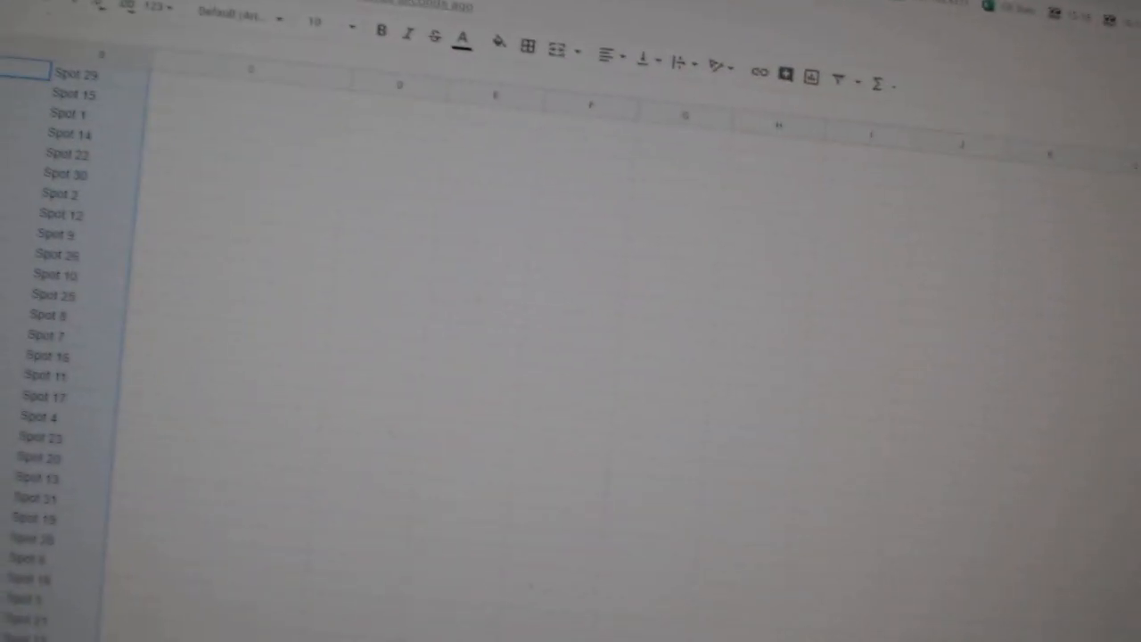
pyautogui.click(679, 145)
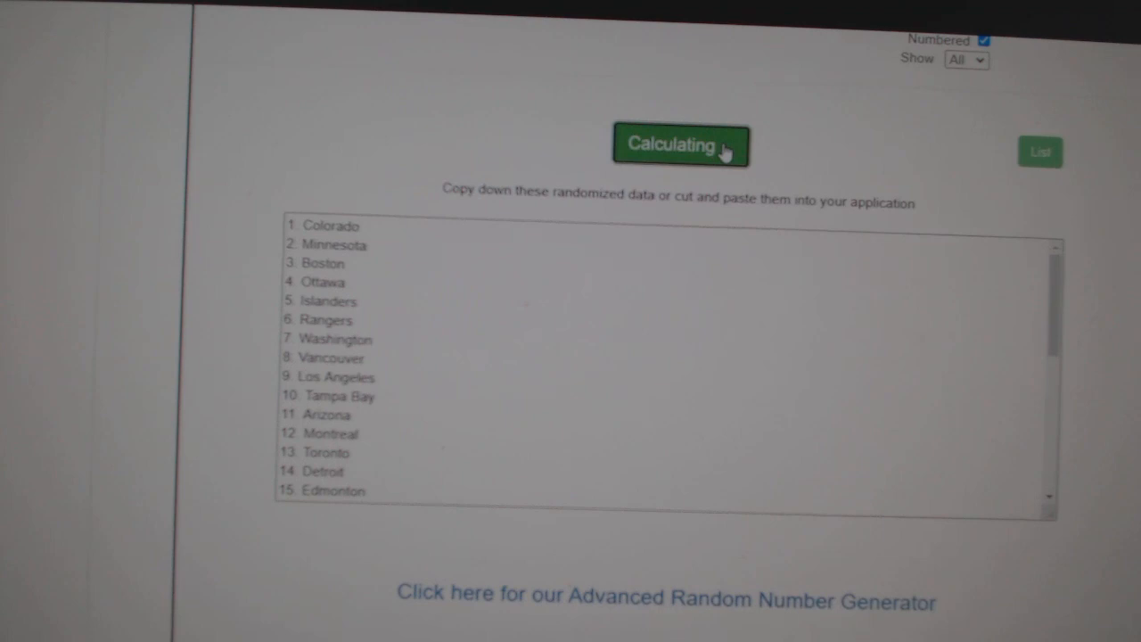